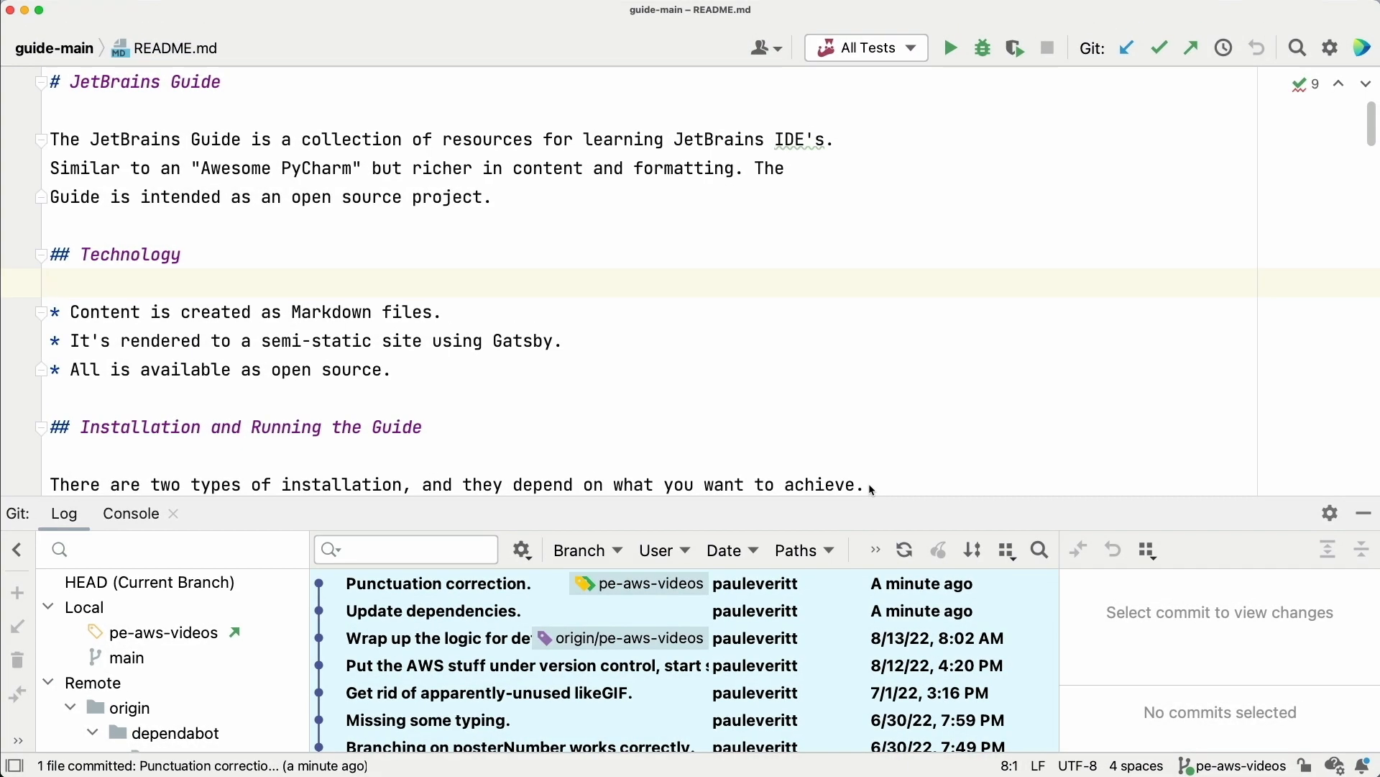
Step: Undo the 'Punctuation correction.' commit from the Git Log, keeping its README.md changes in the Changes changelist
right_click(439, 583)
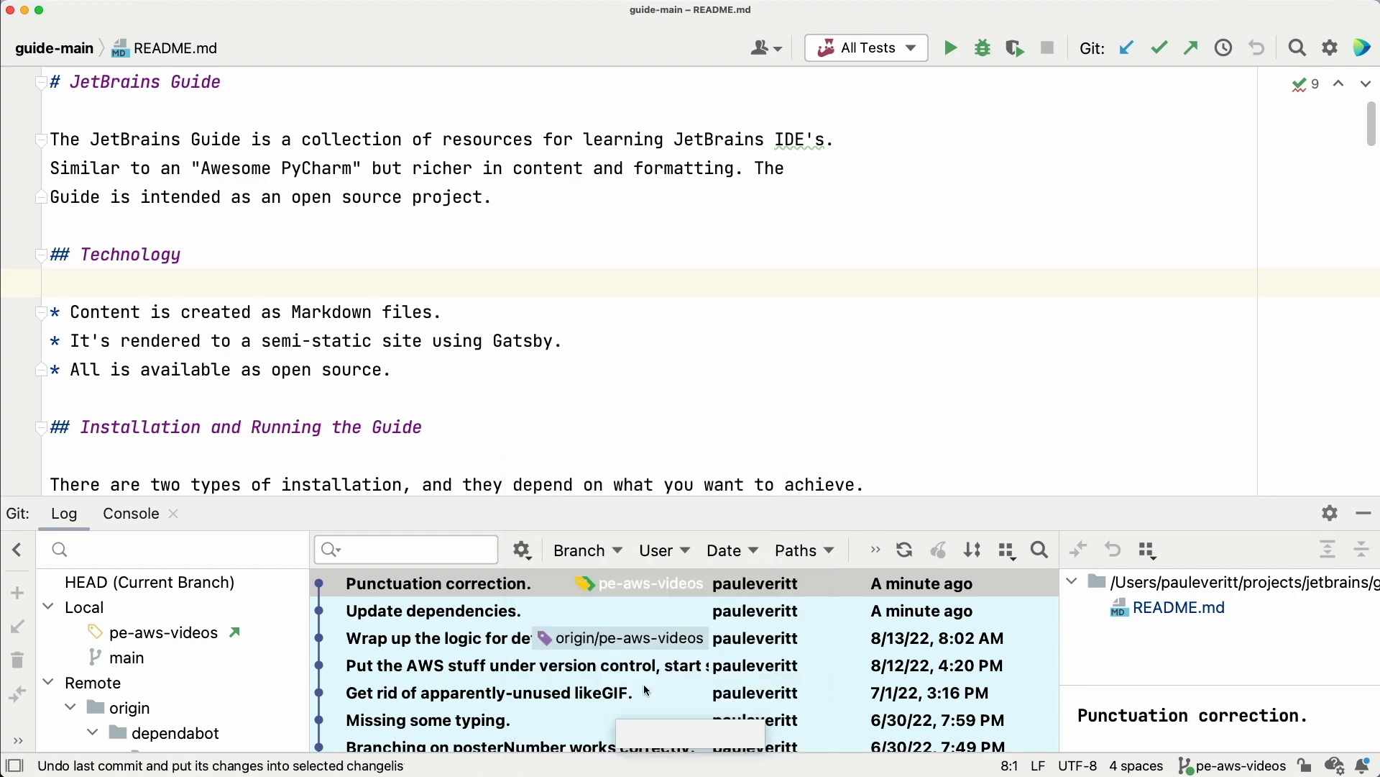
left_click(688, 734)
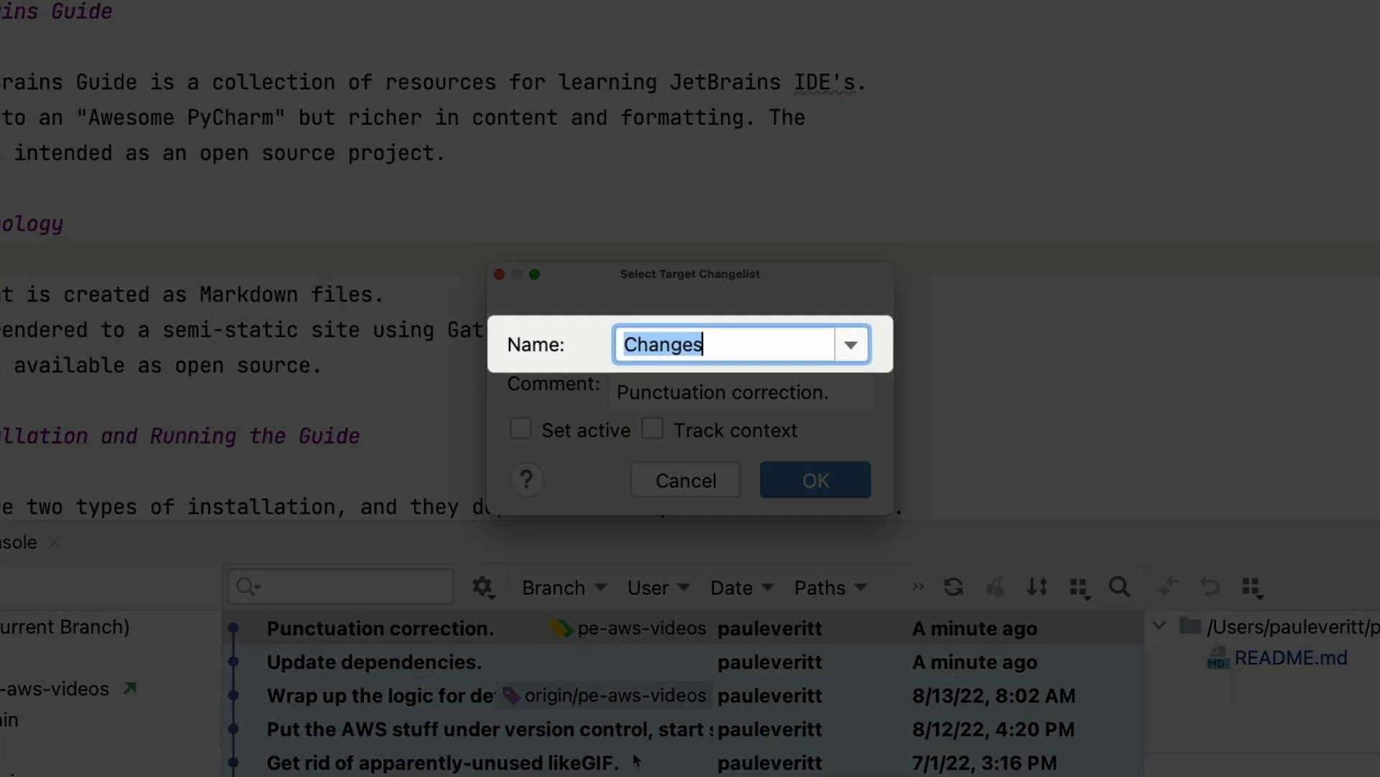
left_click(813, 480)
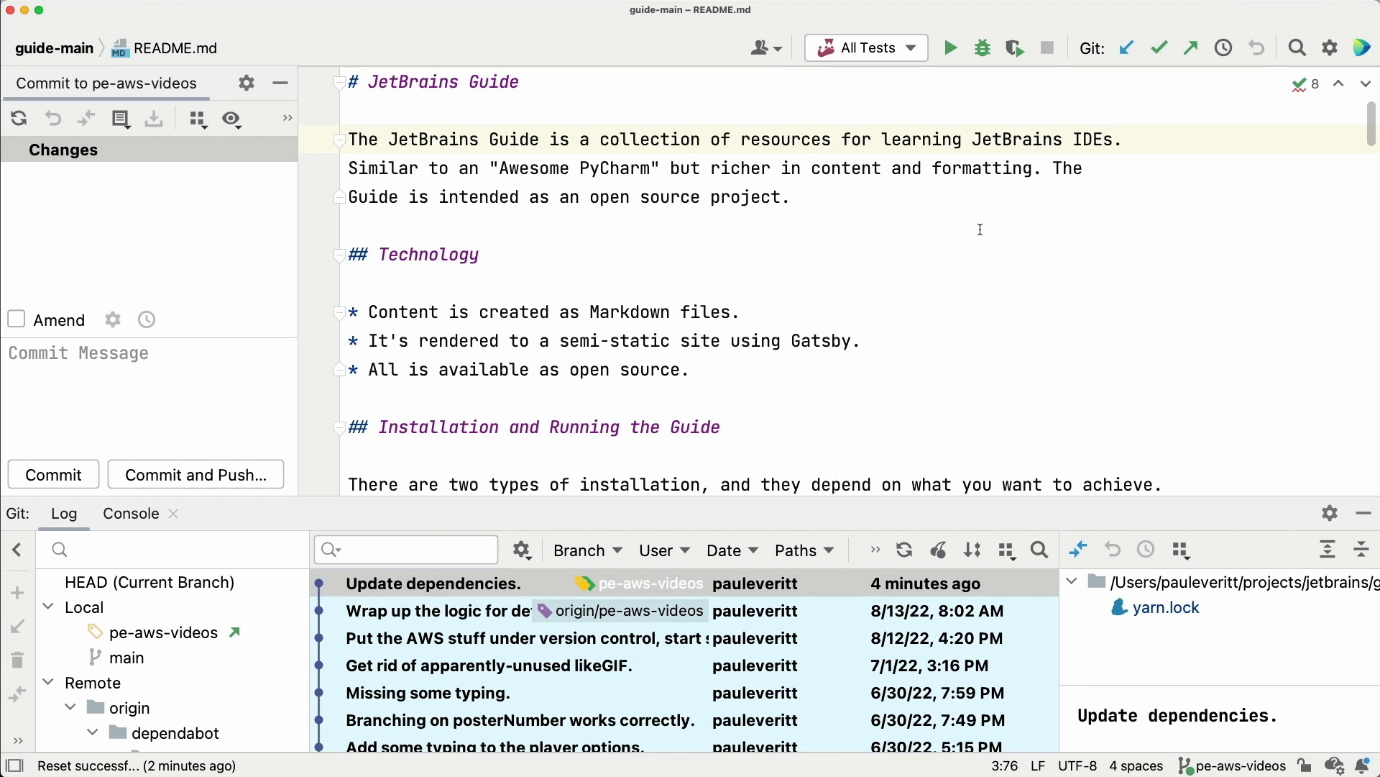
Step: Edit README.md so the intro reads IDE's with an apostrophe
left_click(1099, 140)
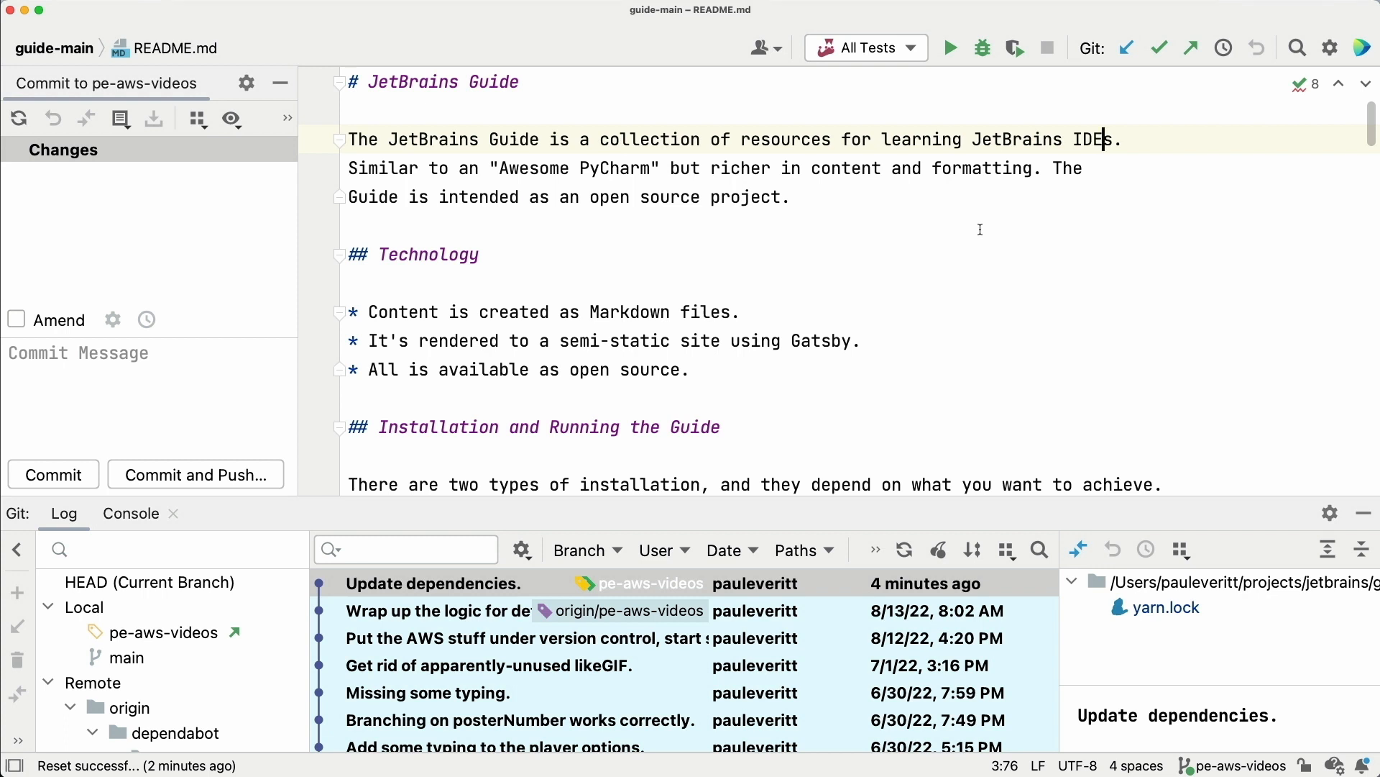
type("'")
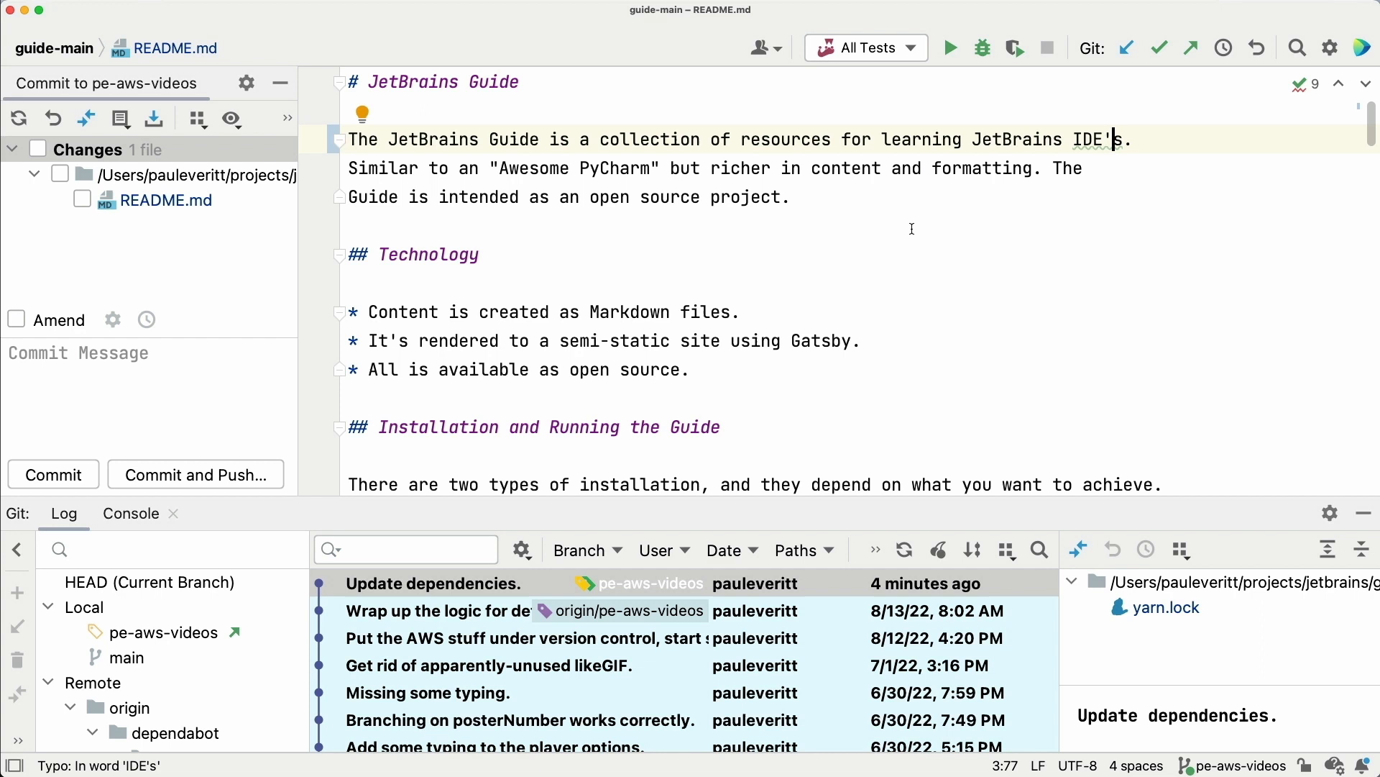
Step: Commit all changed files with the message 'Punctuation correction.'
left_click(39, 148)
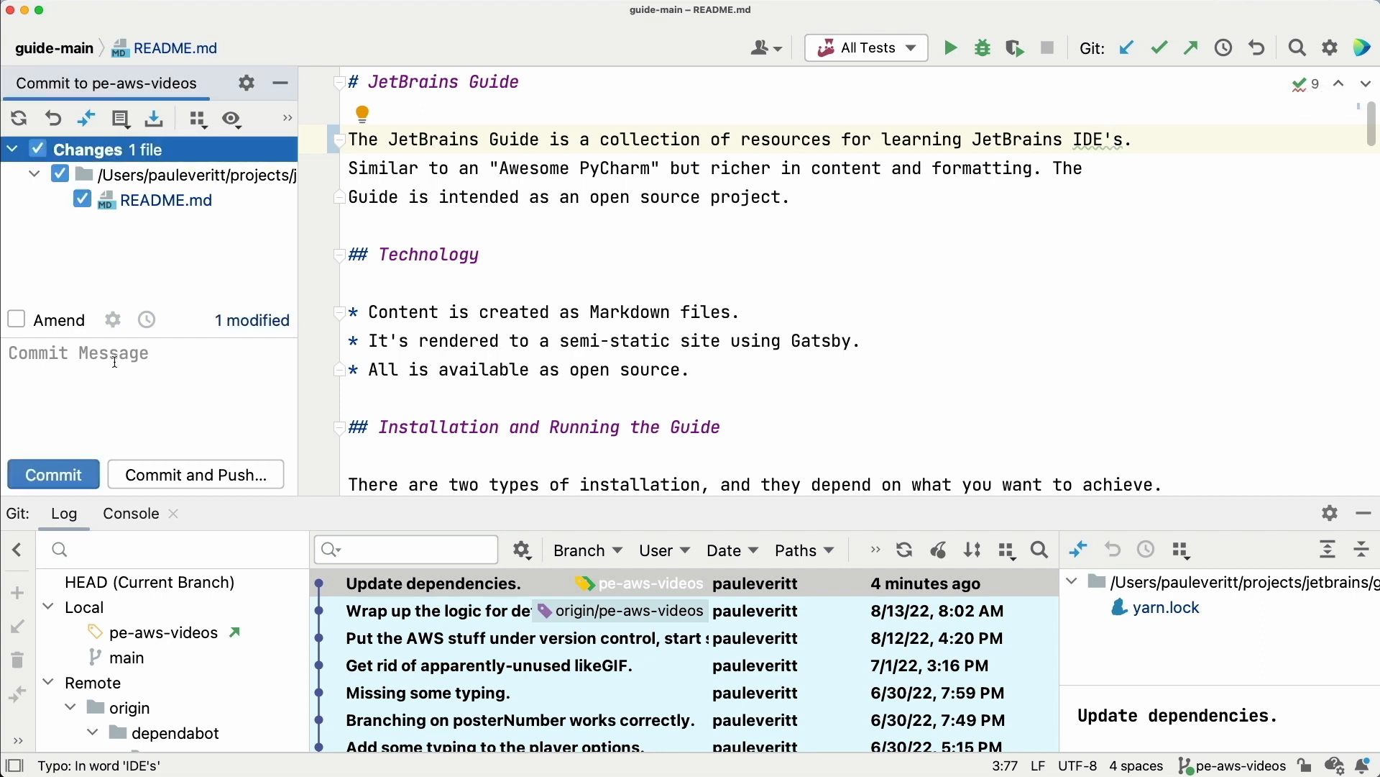
type("Punctuation correction.")
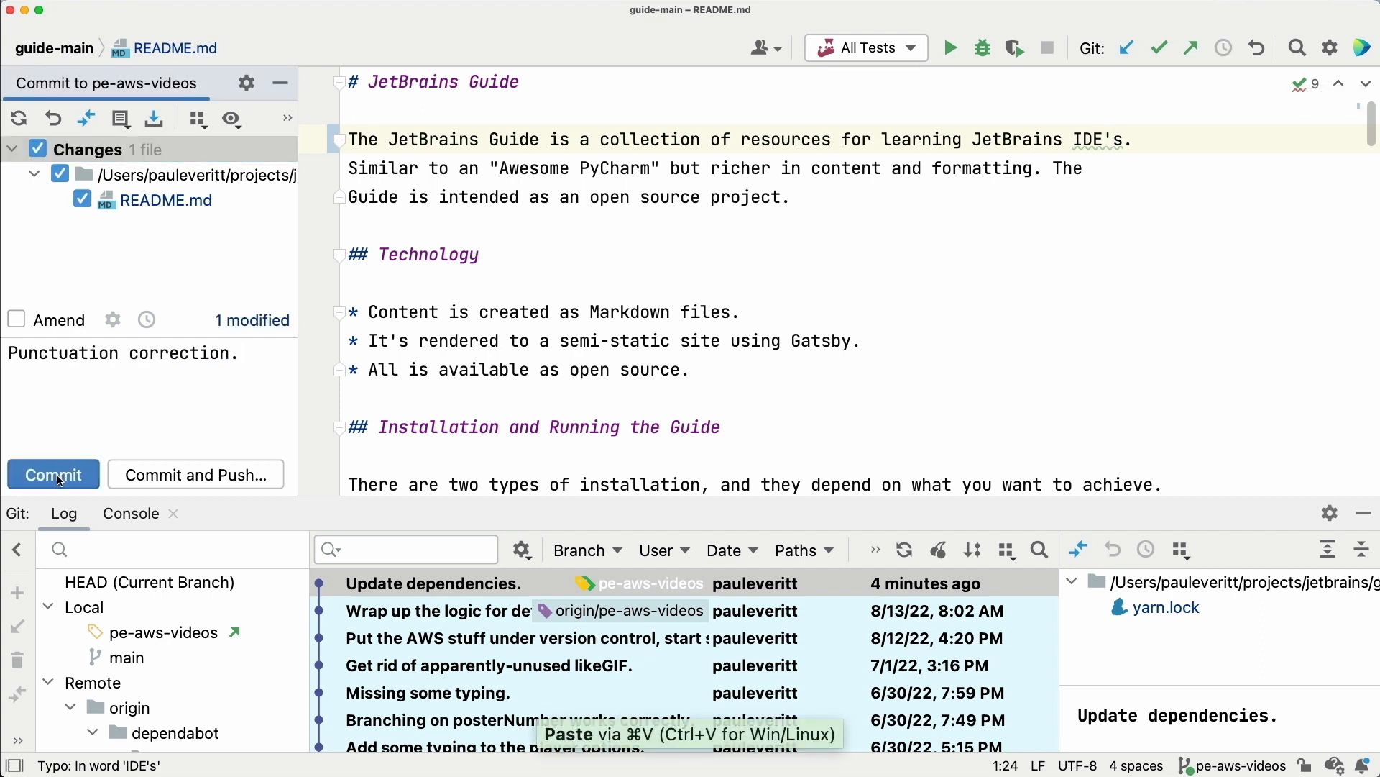
left_click(52, 473)
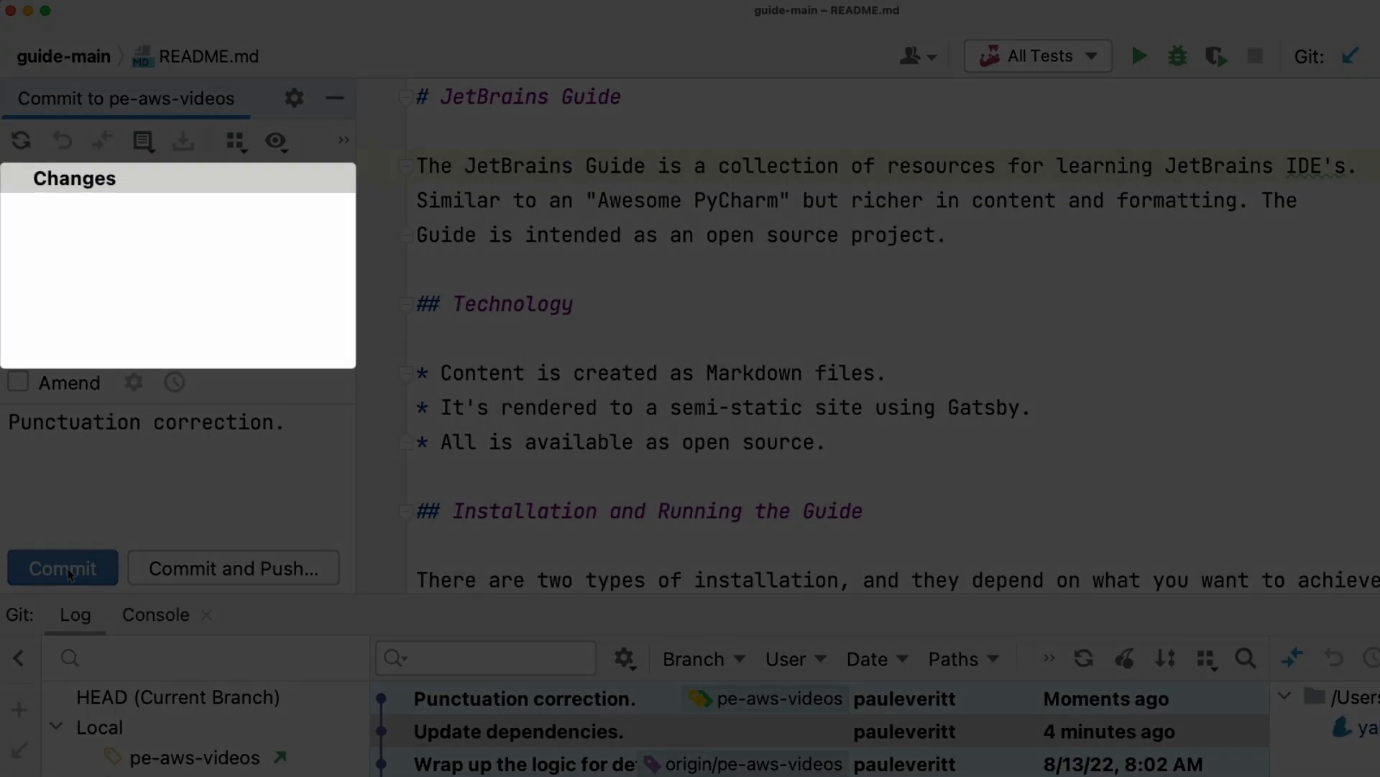
left_click(53, 473)
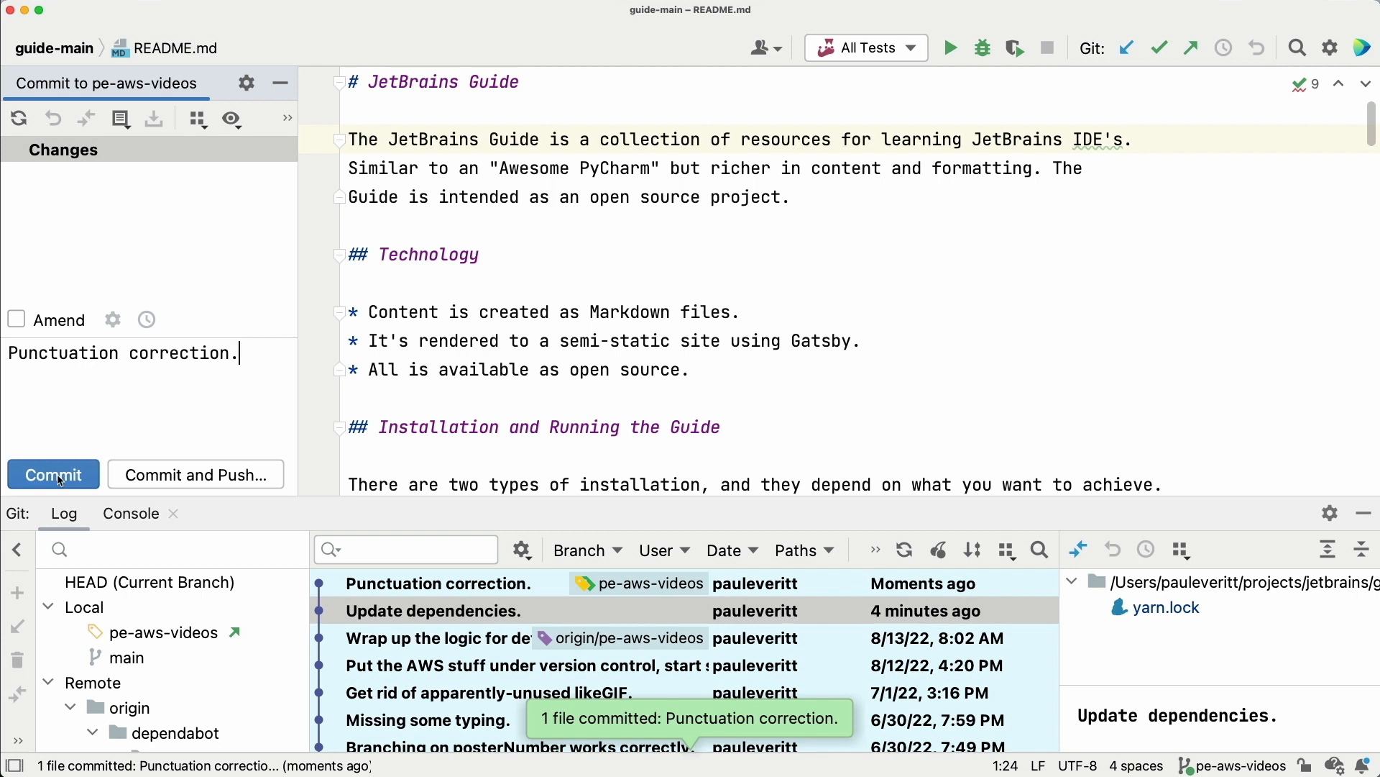
left_click(439, 583)
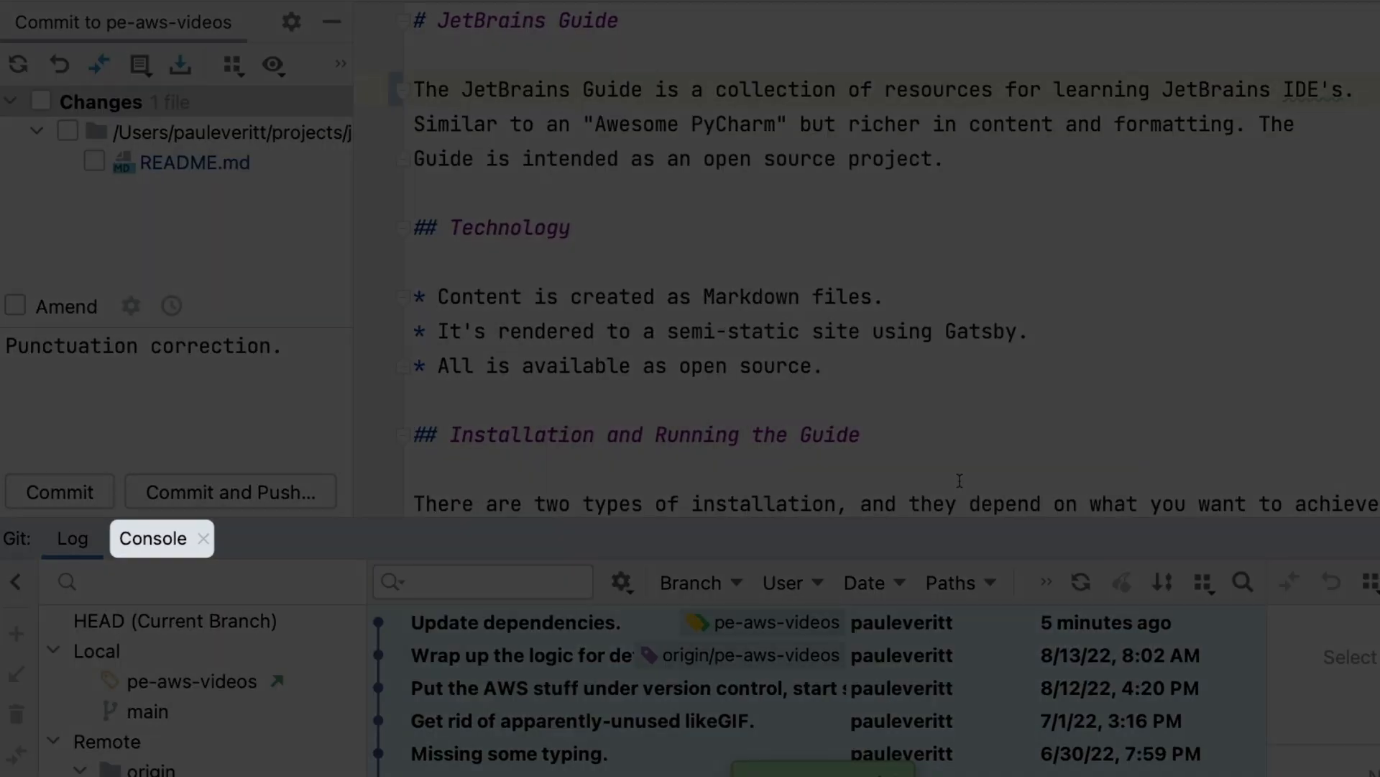
mouse_move(722, 518)
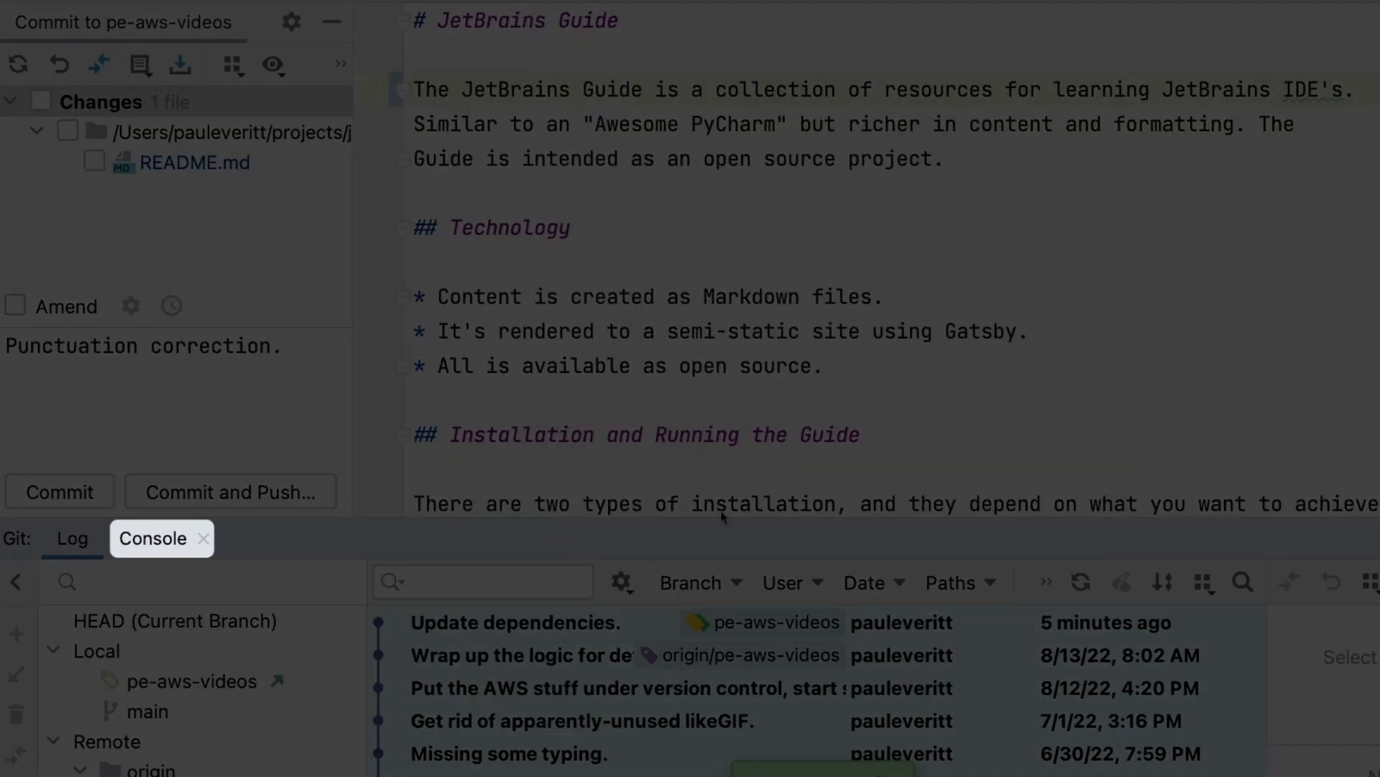